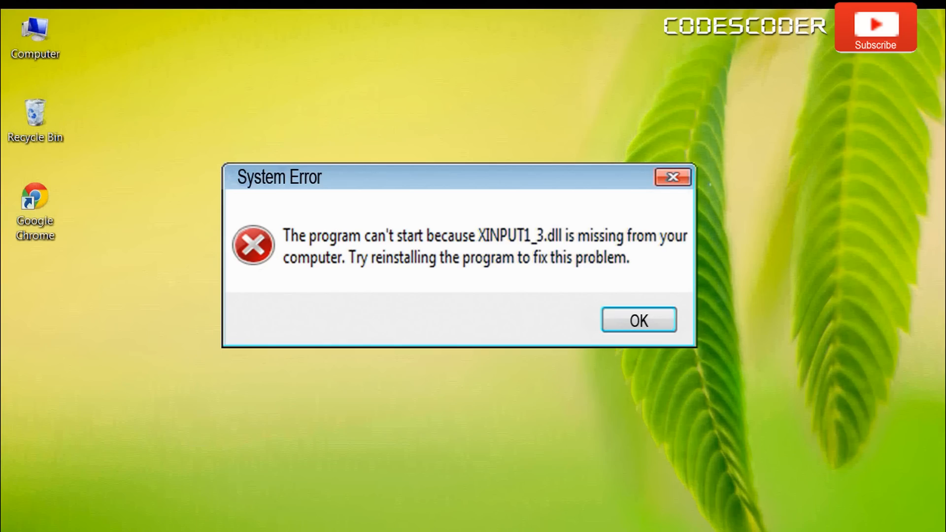
Dismiss the XINPUT1_3.dll System Error and select the Google Chrome desktop shortcut.
click(638, 320)
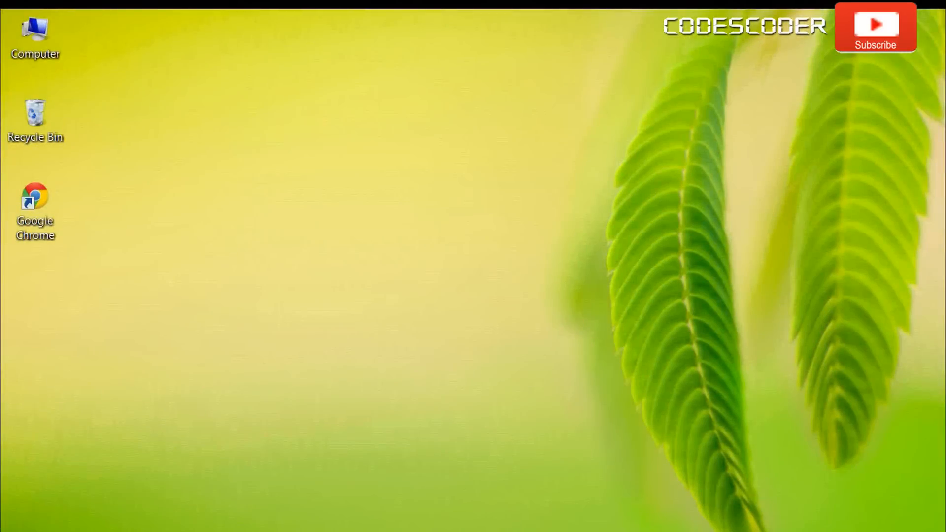
click(36, 205)
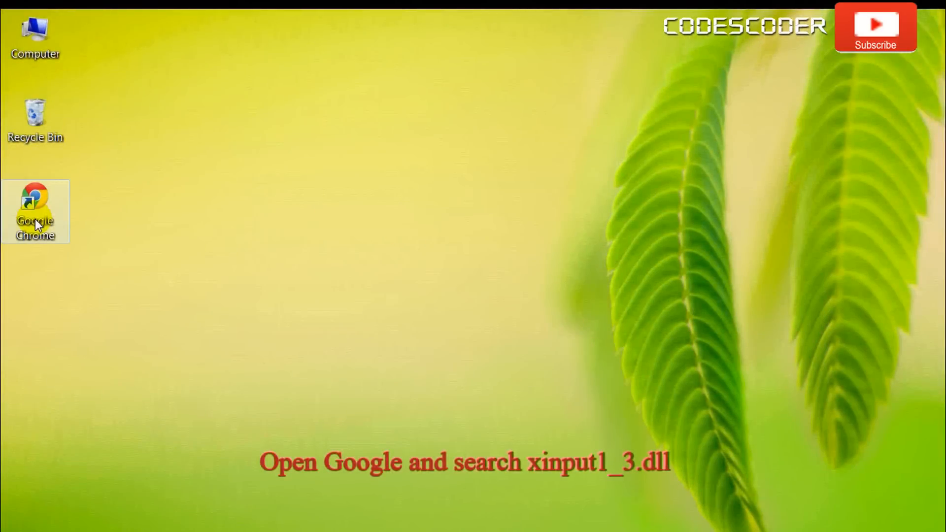
Launch Chrome and search Google for "Xinput1_3.dll".
double_click(36, 211)
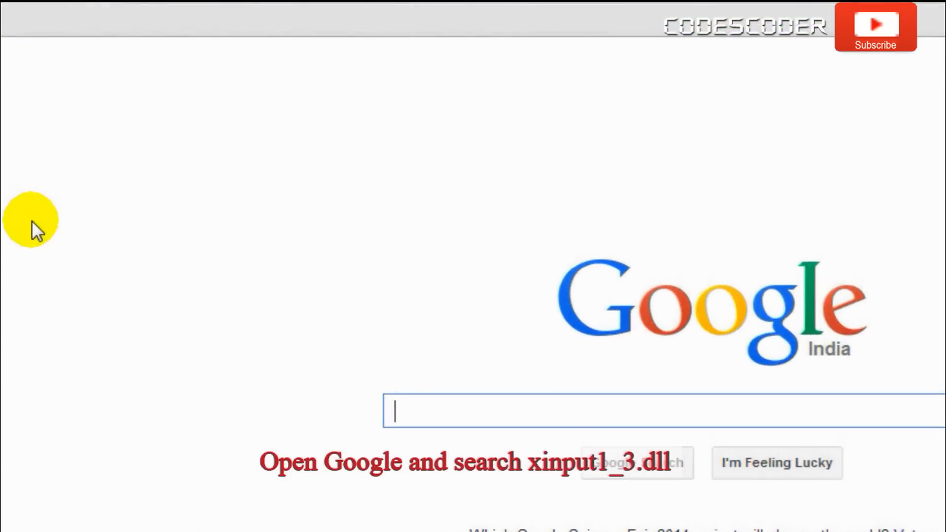
text(Xinput)
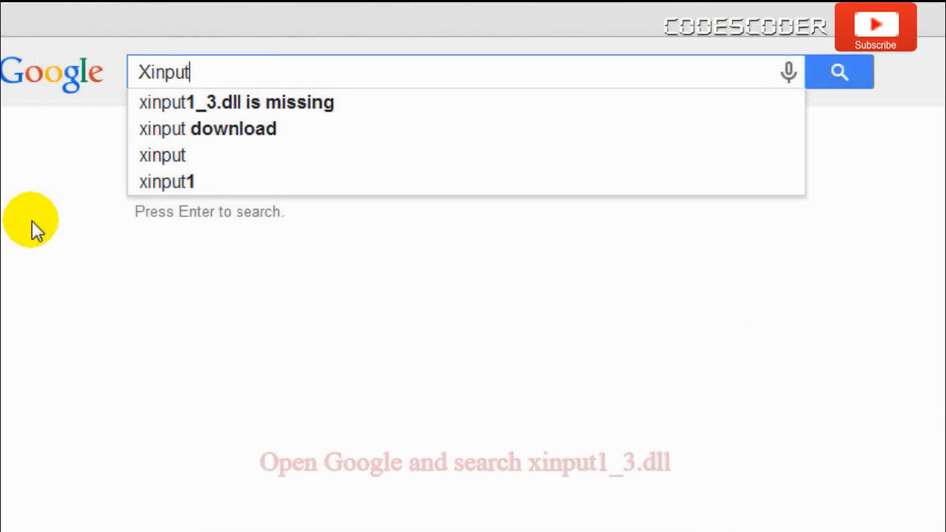
text(1_3.dll)
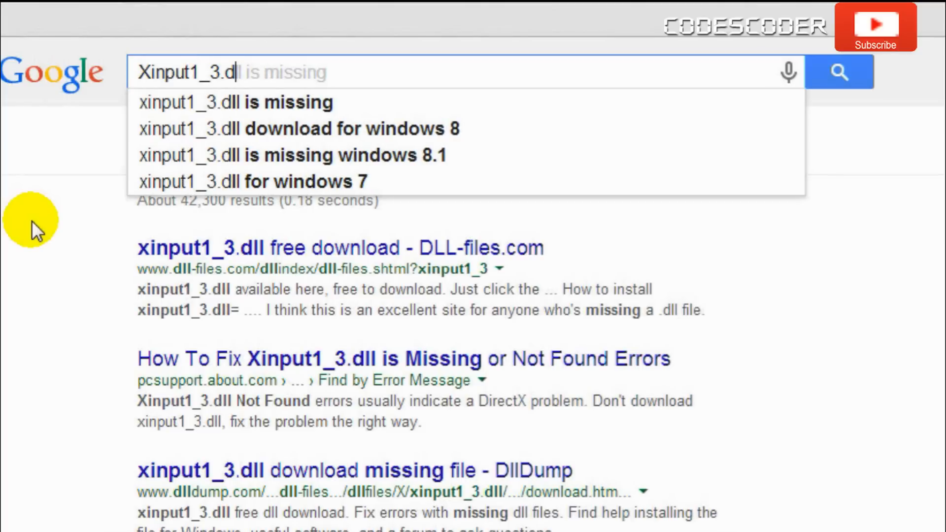
mouse_move(838, 72)
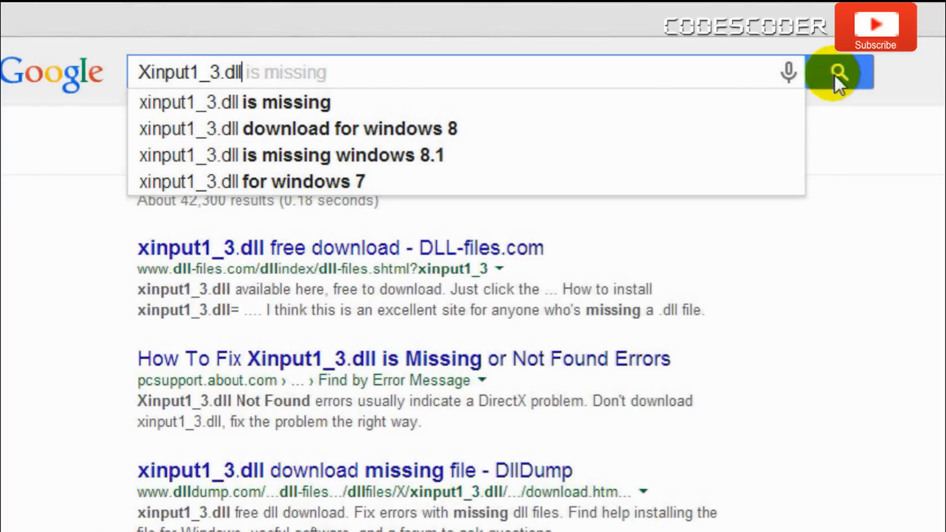
click(837, 73)
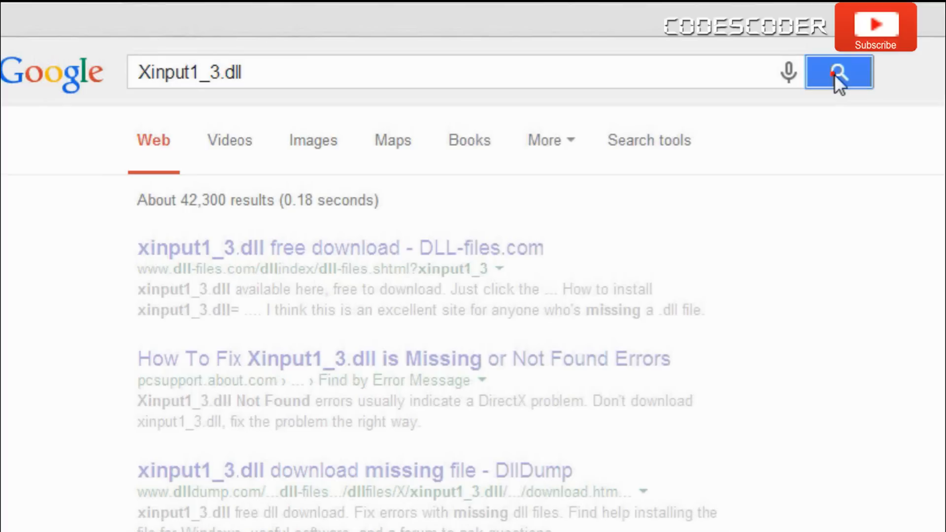
click(837, 73)
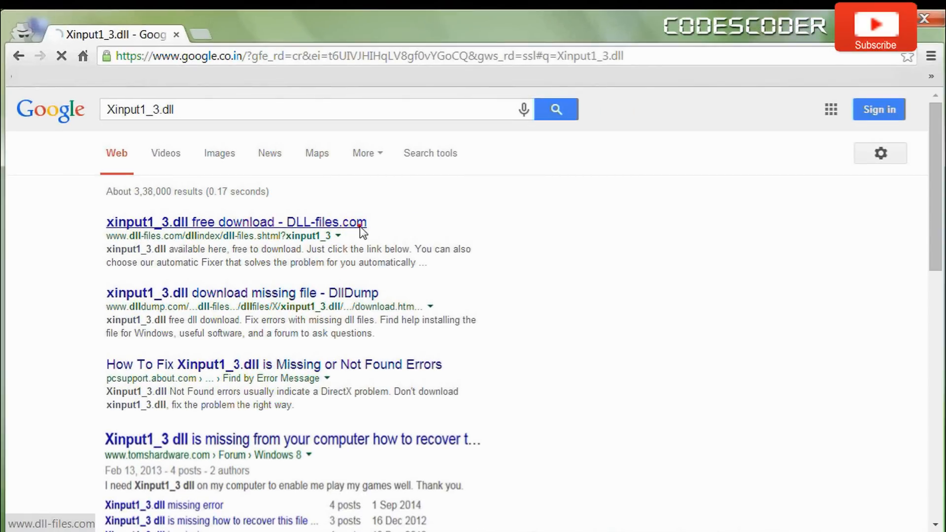
Download xinput1_3.zip from the DLL-files.com result page to the desktop.
click(236, 222)
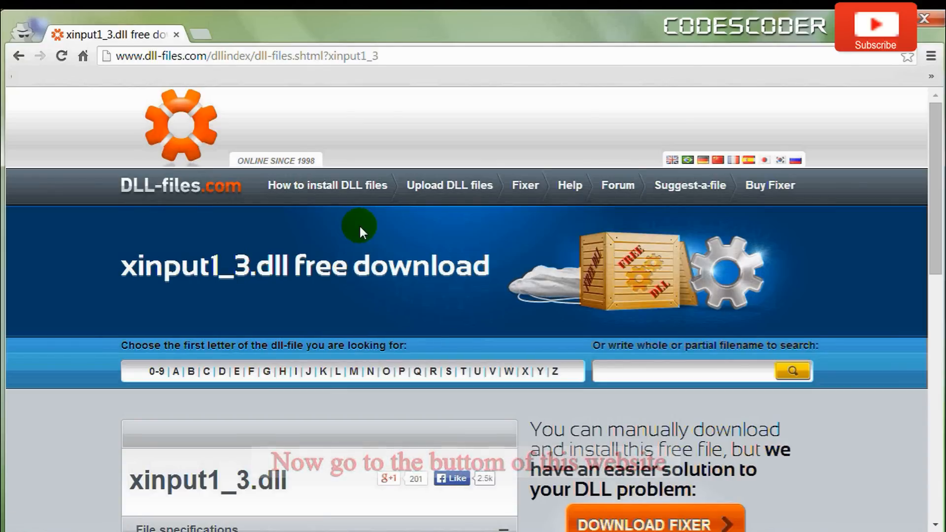
scroll(down, 3)
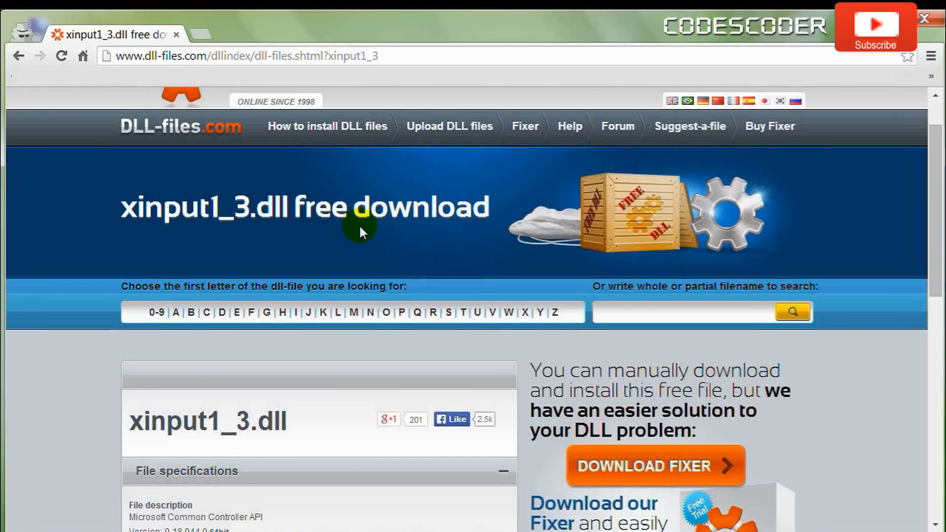
scroll(down, 3)
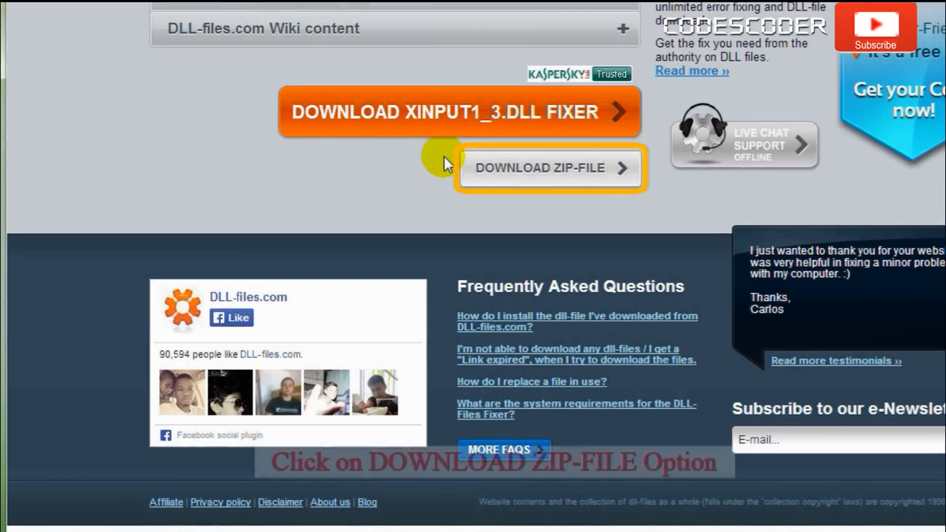
mouse_move(508, 168)
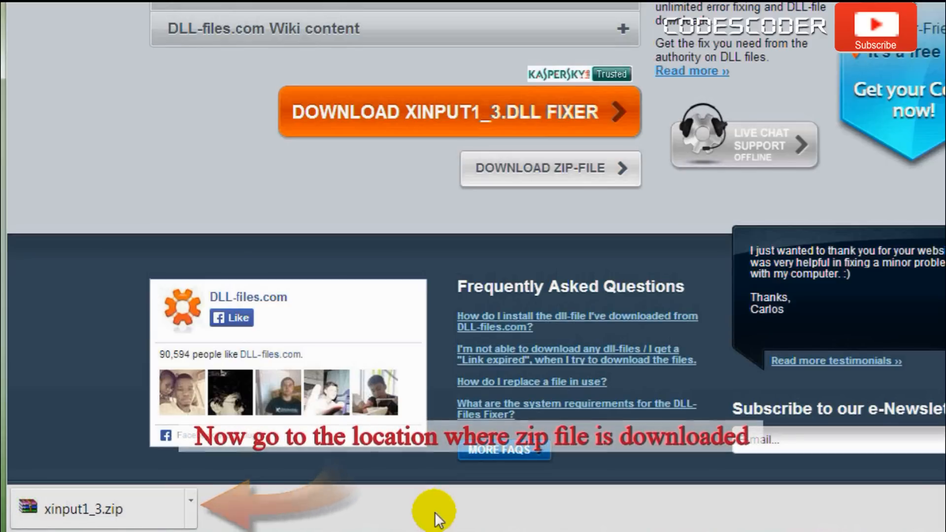
scroll(up, 3)
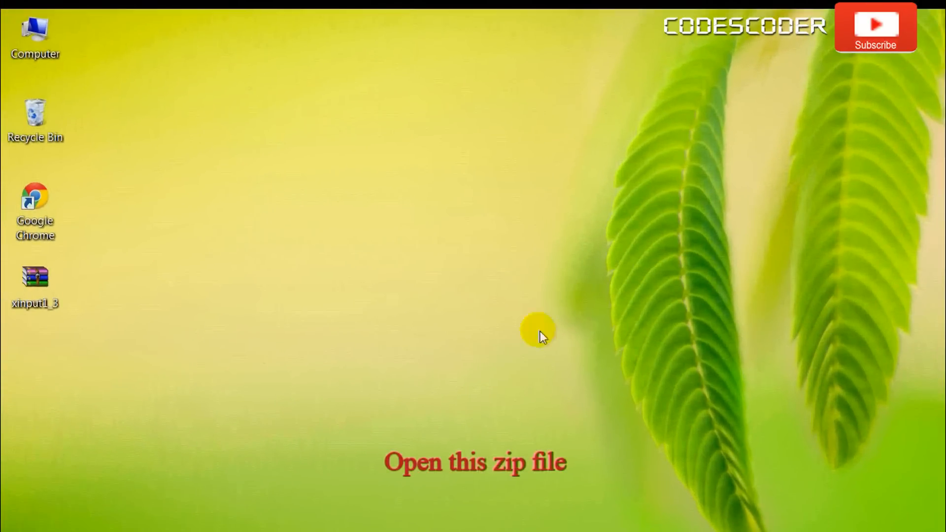
Extract xinput1_3.dll from xinput1_3.zip onto the desktop with WinRAR.
double_click(36, 275)
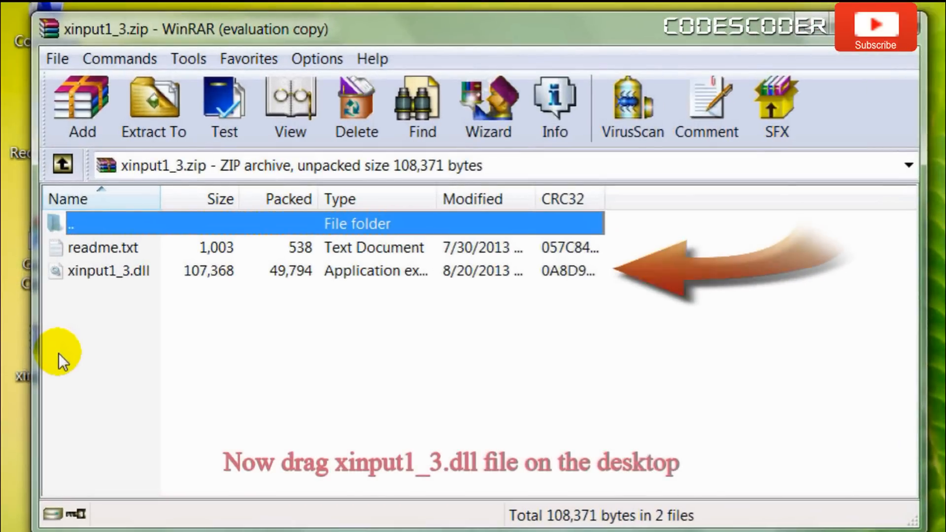
mouse_move(133, 277)
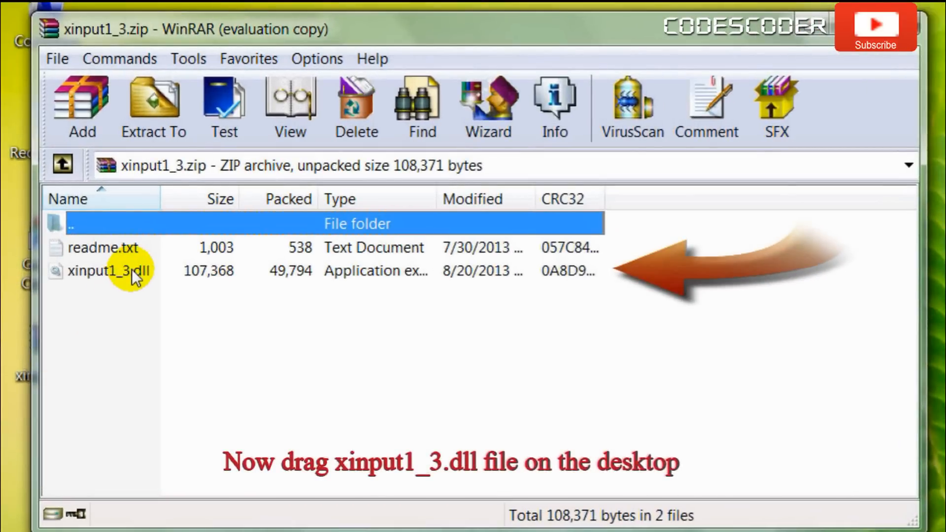
click(108, 270)
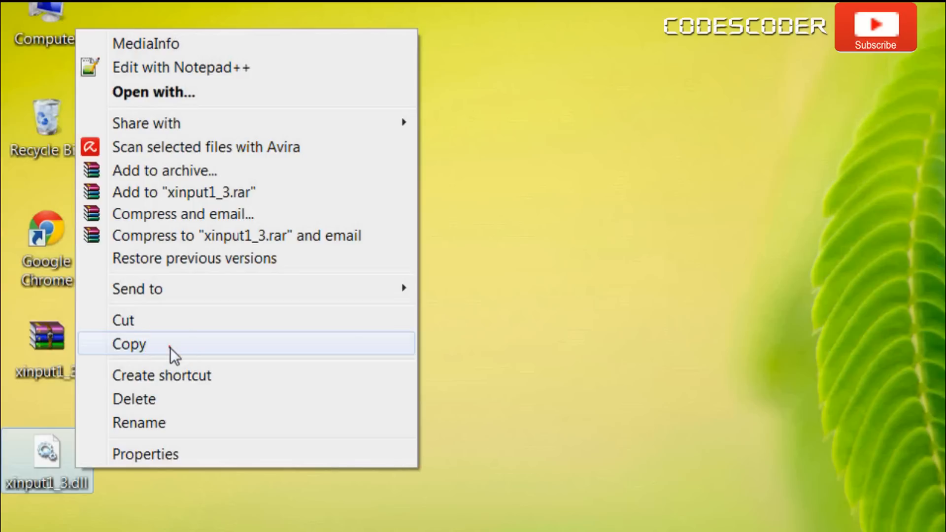
Copy the extracted xinput1_3.dll from the desktop.
click(129, 344)
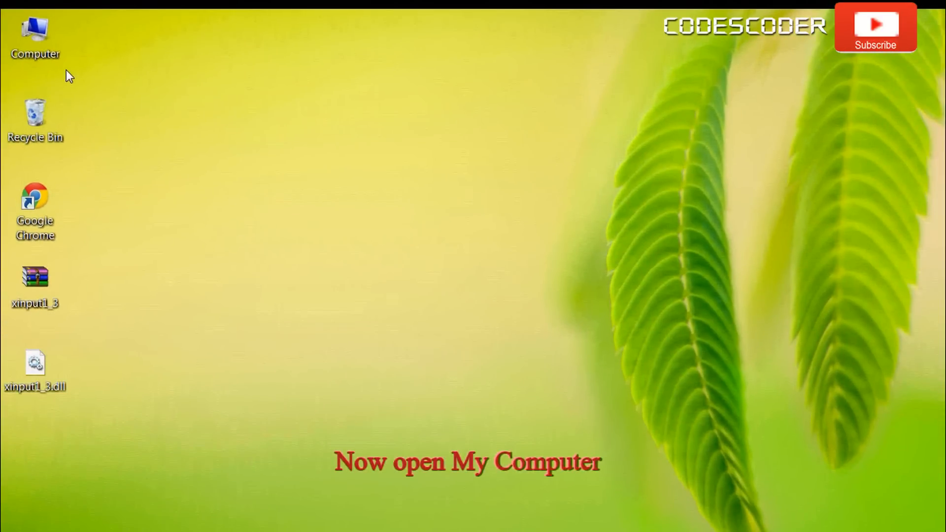
Navigate from Computer through Local Disk (C:) and Windows into the System32 folder.
double_click(34, 33)
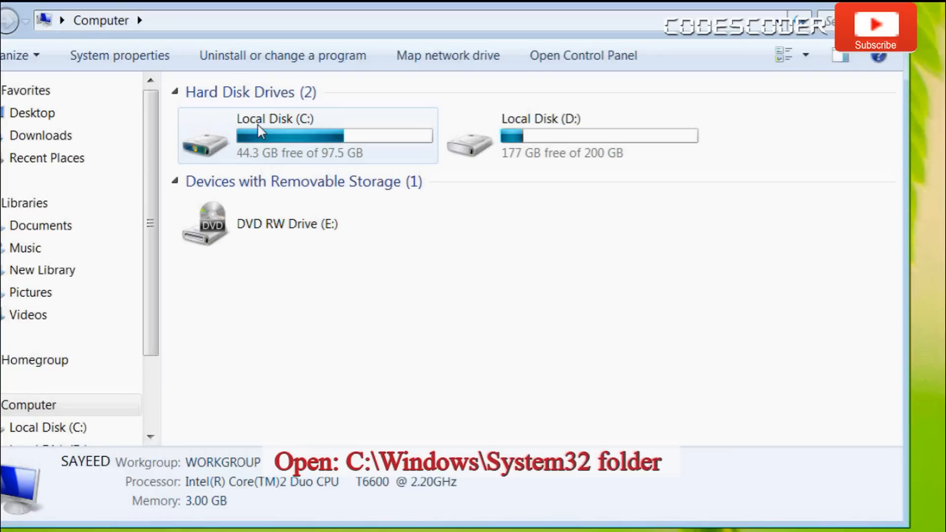
double_click(275, 135)
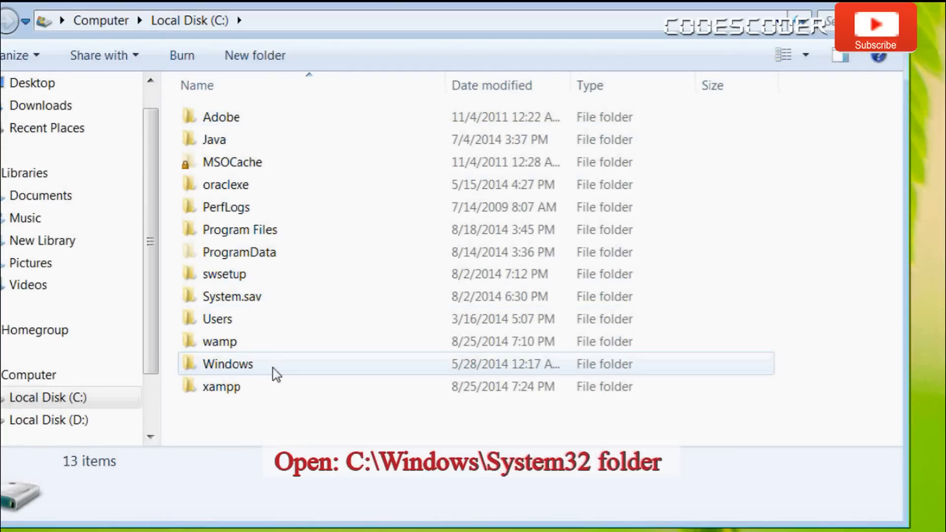
double_click(227, 363)
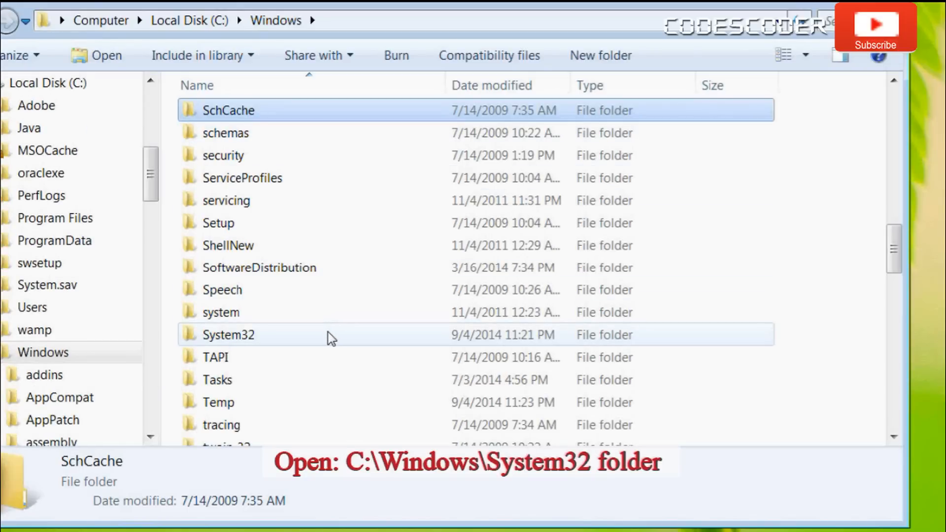
double_click(227, 335)
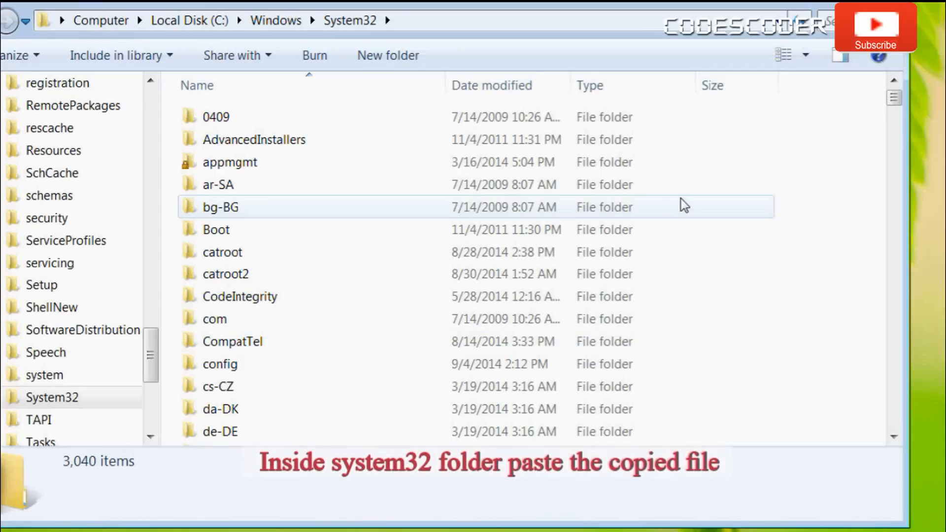
mouse_move(794, 161)
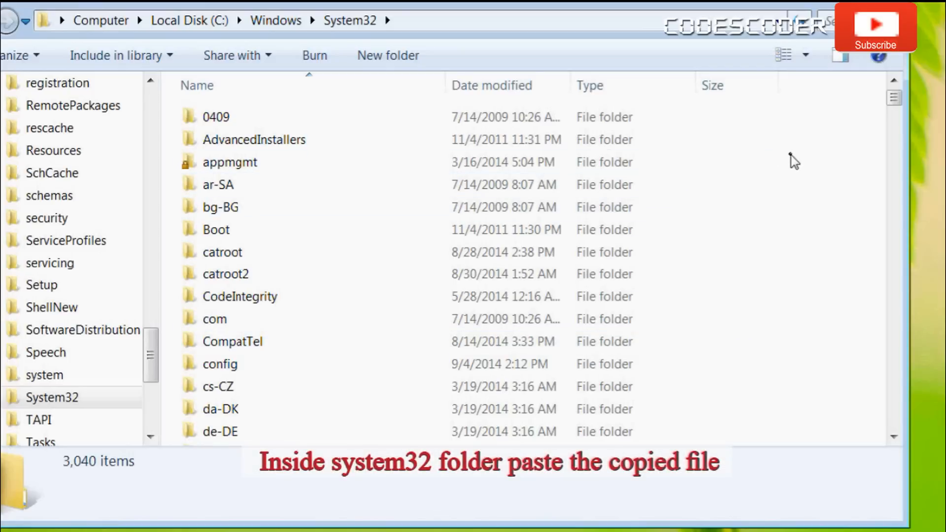
Paste xinput1_3.dll into System32 and grant administrator permission via Continue.
right_click(794, 157)
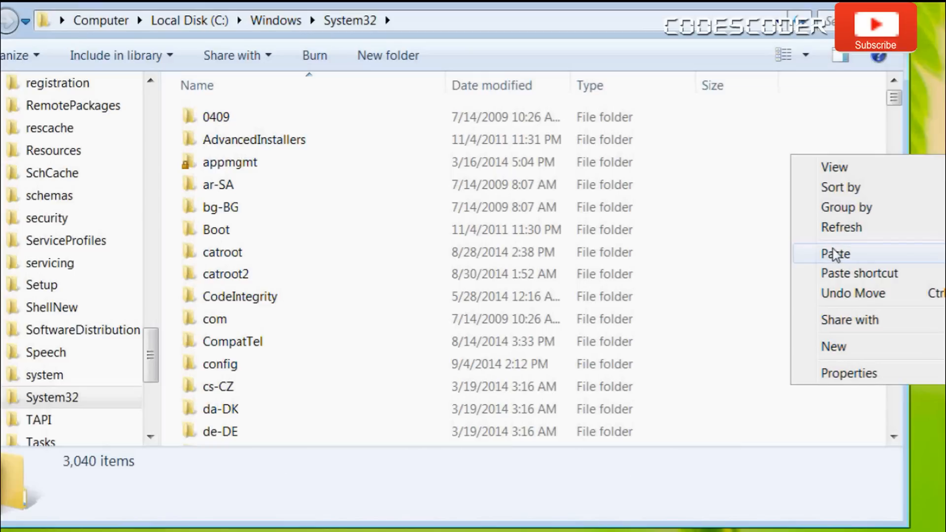
click(834, 254)
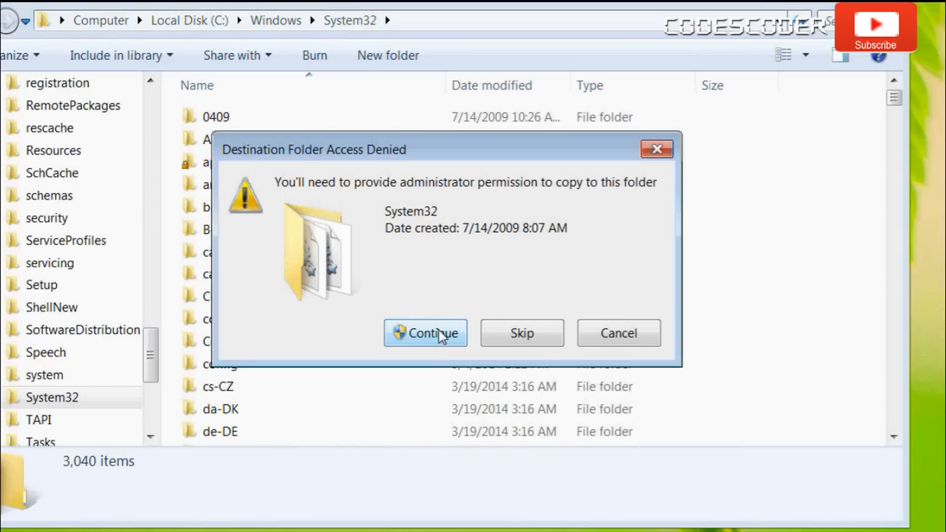
click(424, 332)
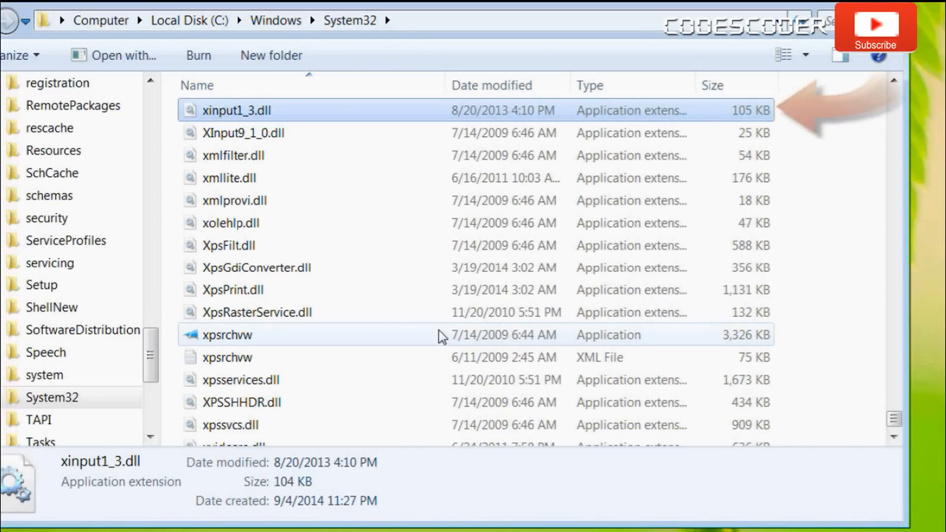